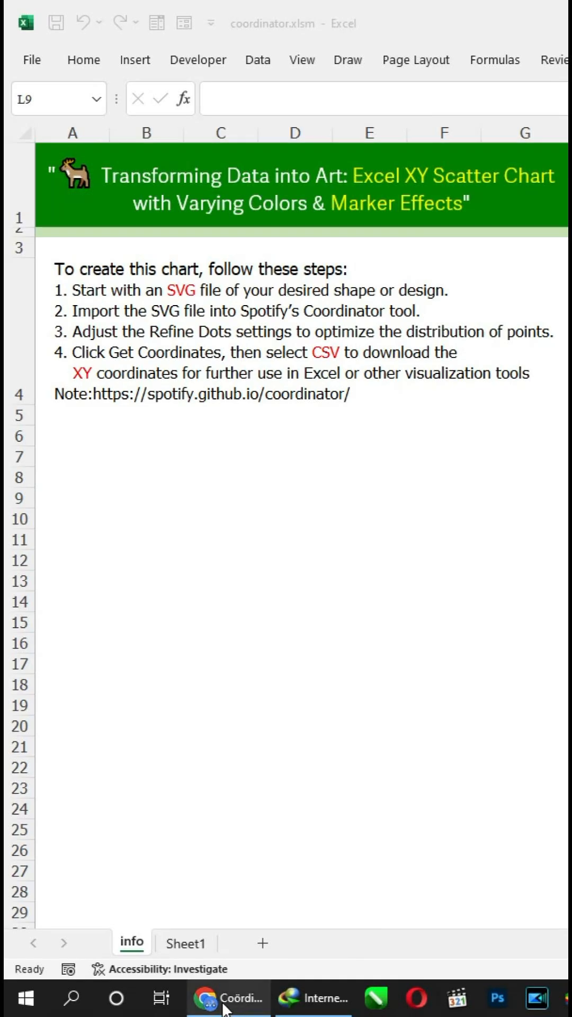
Step: Import deer.svg into Coördinator so its outline shows as a trail of dots
left_click(227, 997)
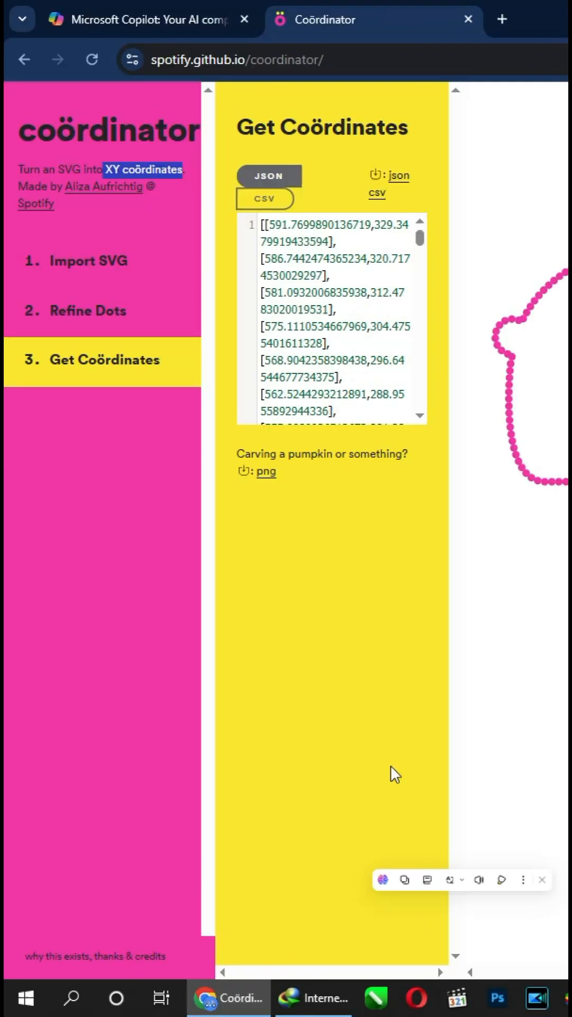
left_click(89, 261)
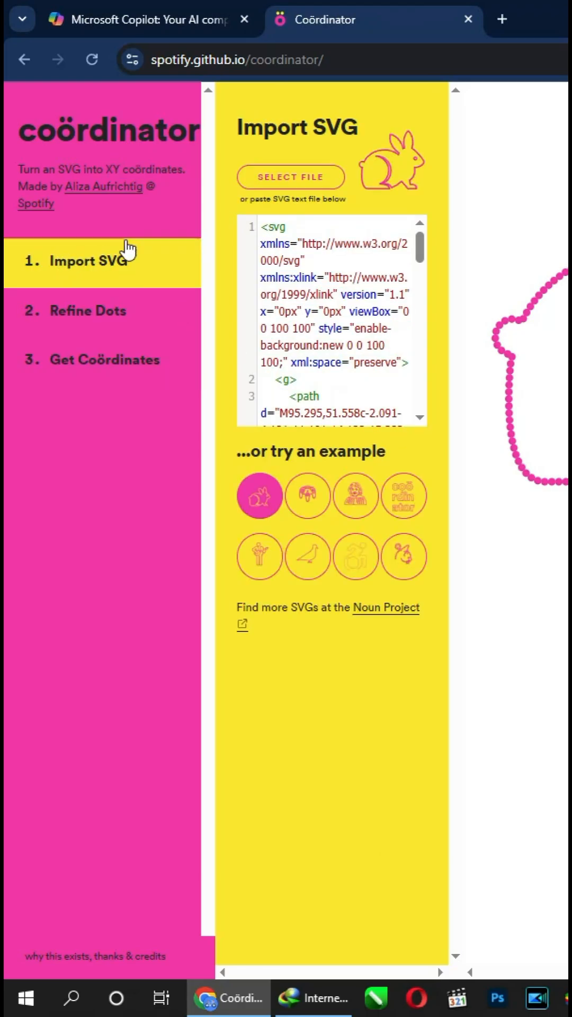
left_click(291, 177)
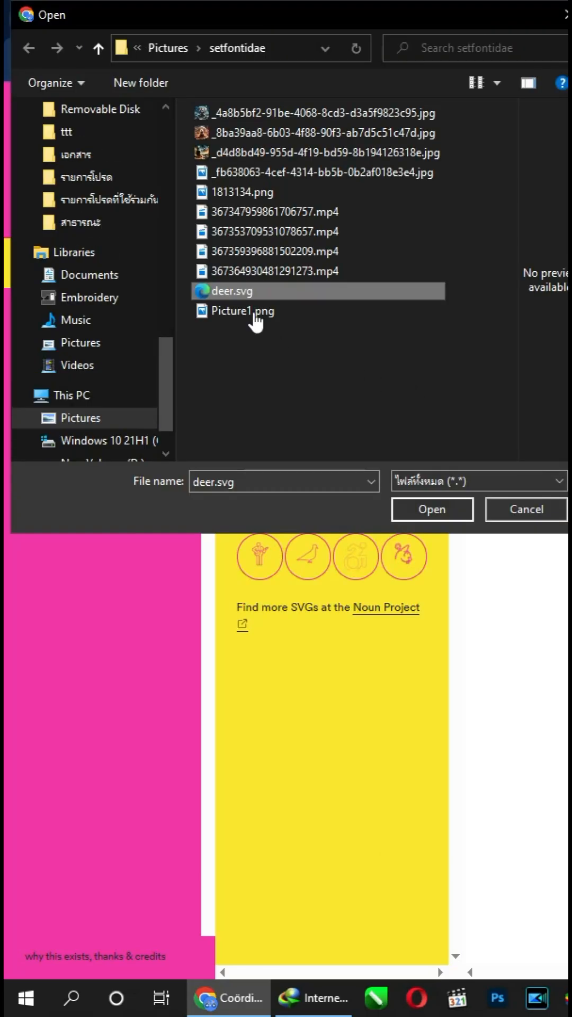
left_click(431, 508)
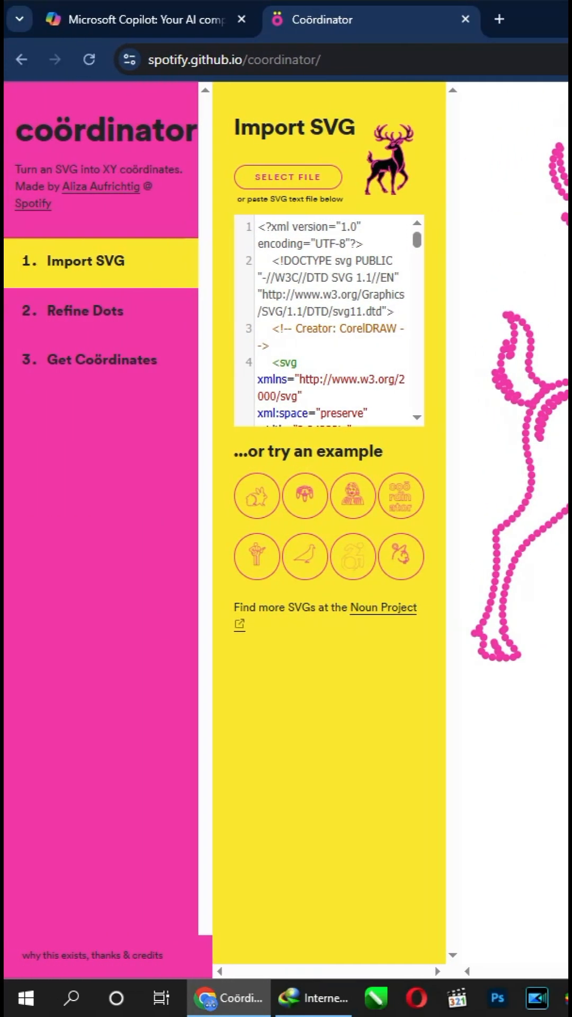
Step: Set the deer's Refine Dots scale to 5
left_click(84, 311)
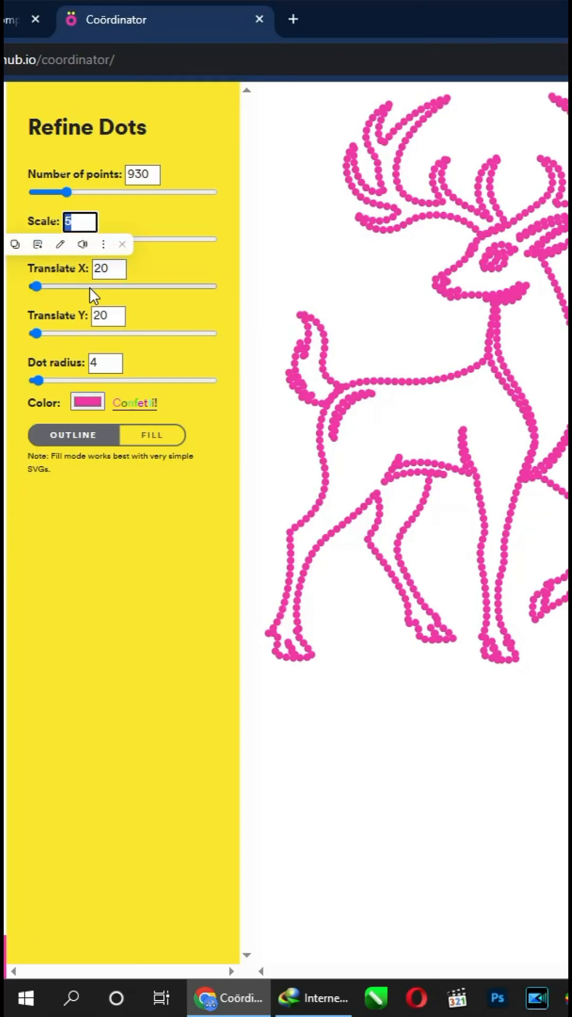
type("4")
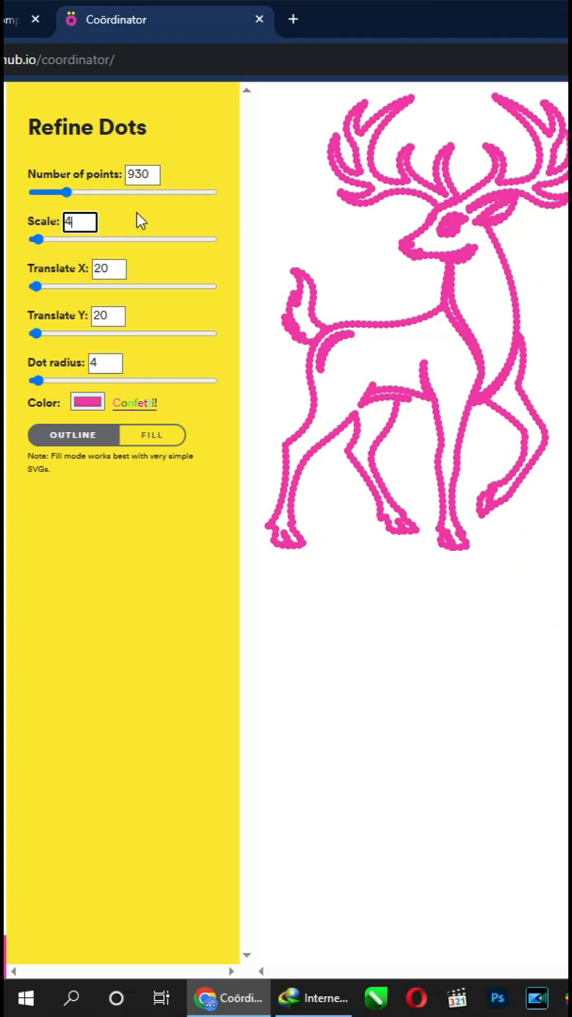
triple_click(79, 222)
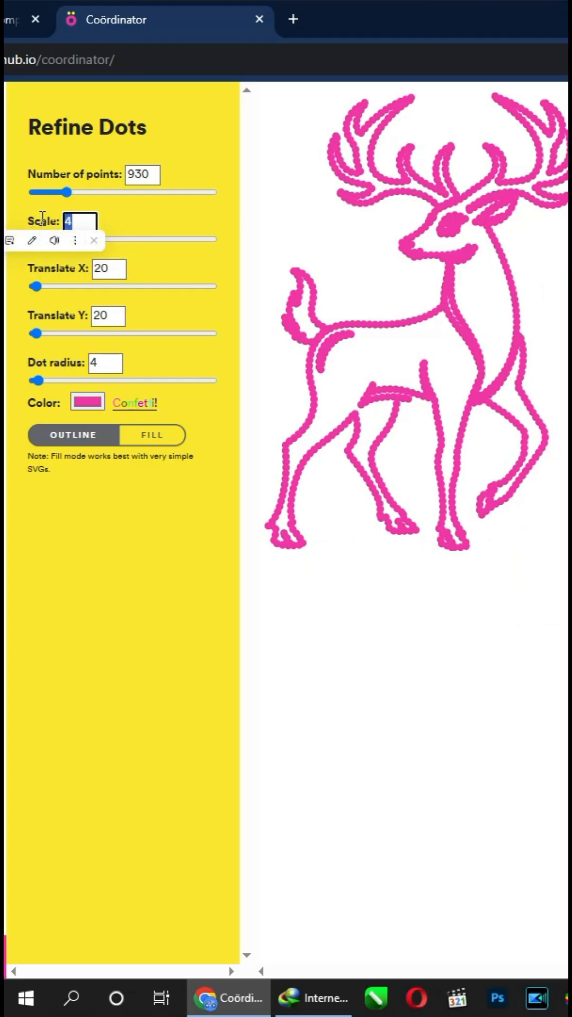
type("5")
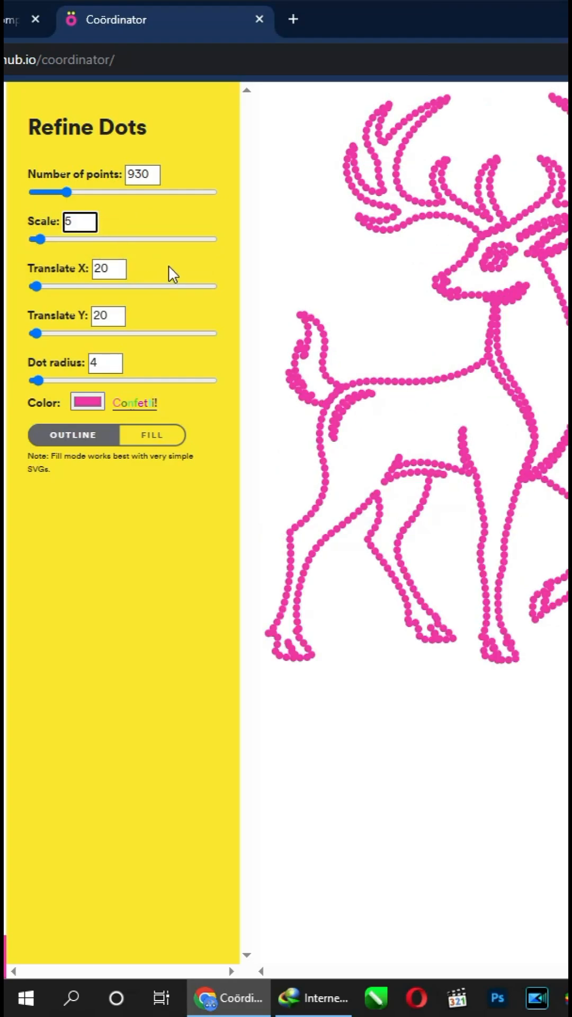
scroll("left", 3)
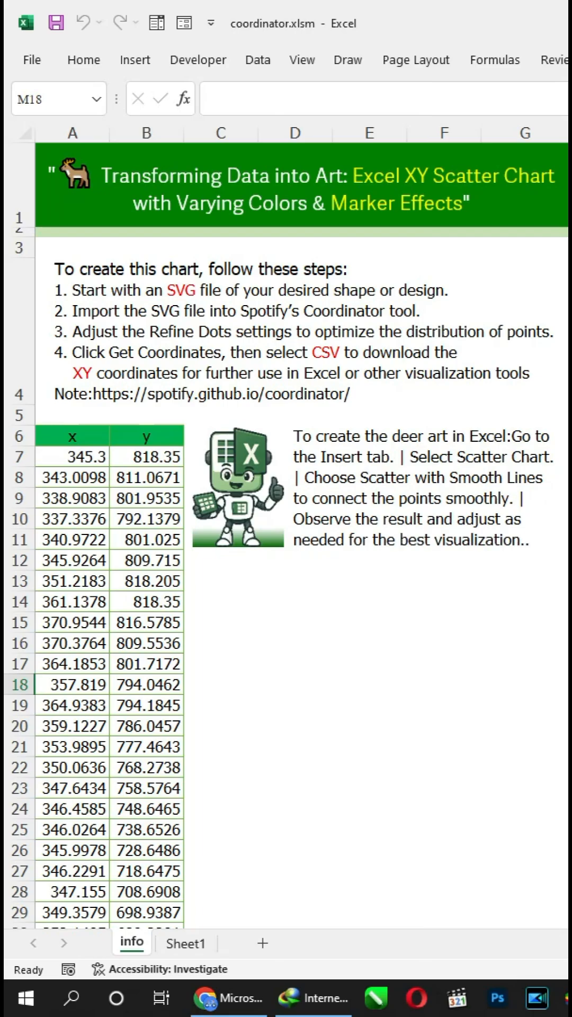
Step: Insert a Scatter with Smooth Lines chart from the x and y columns
left_click(135, 60)
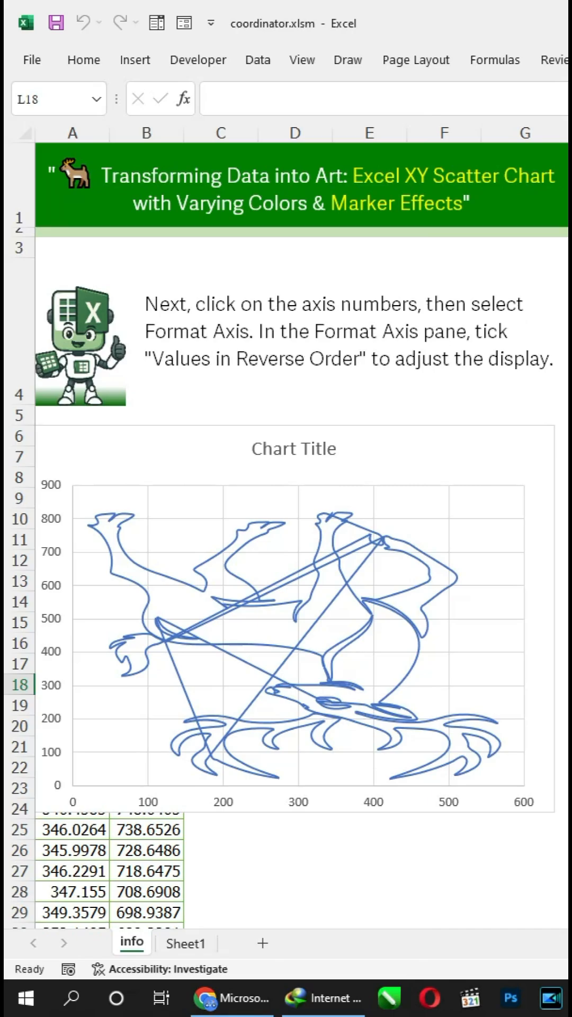
mouse_move(53, 557)
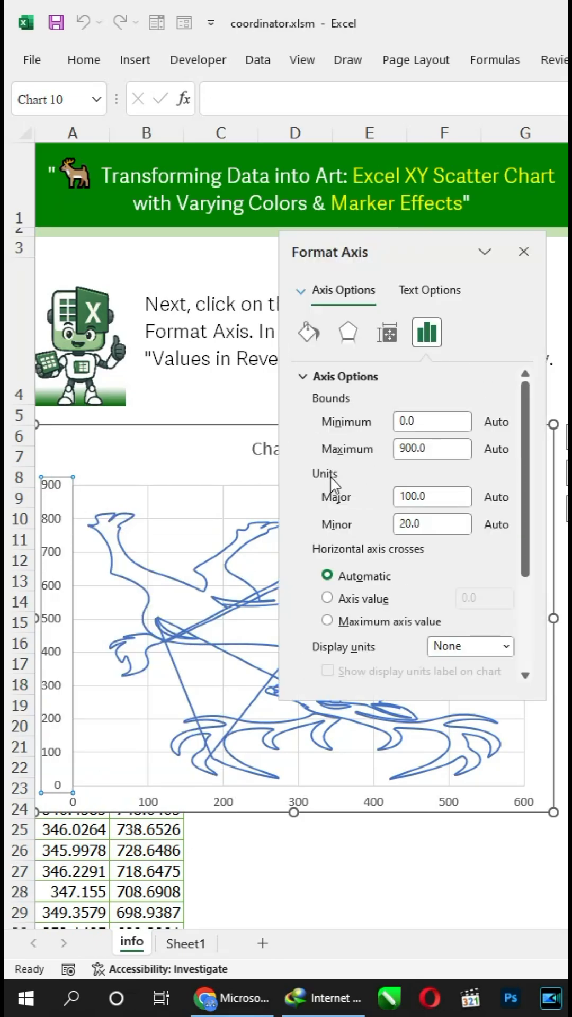
Step: Turn on Values in reverse order for the vertical axis and close Format Axis
scroll("down", 3)
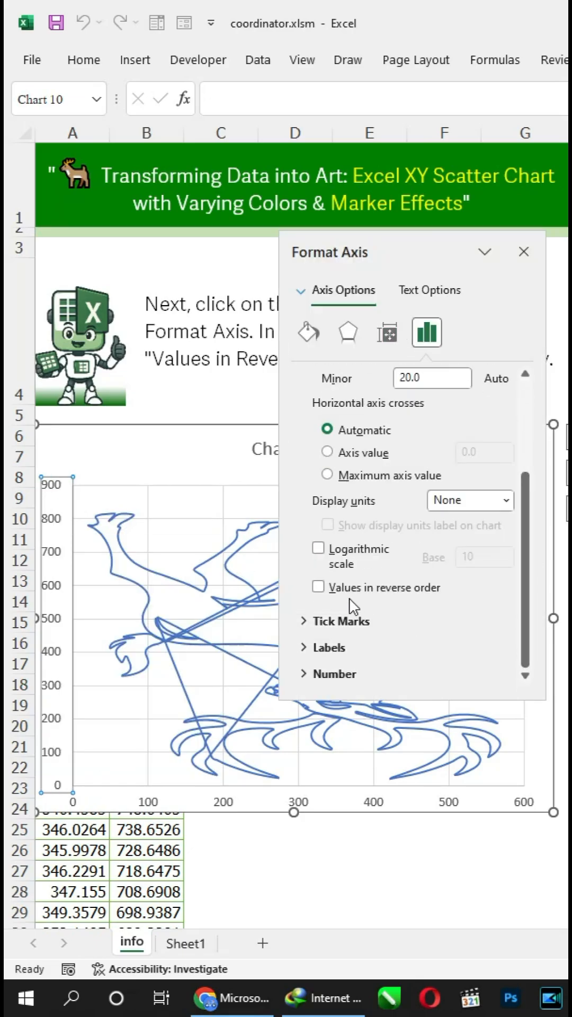
left_click(319, 587)
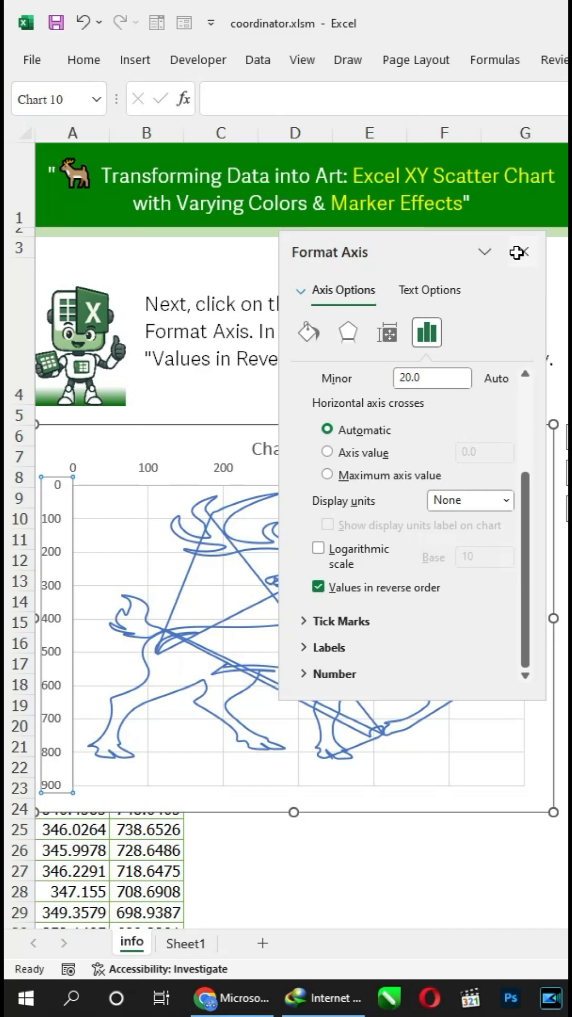
left_click(519, 252)
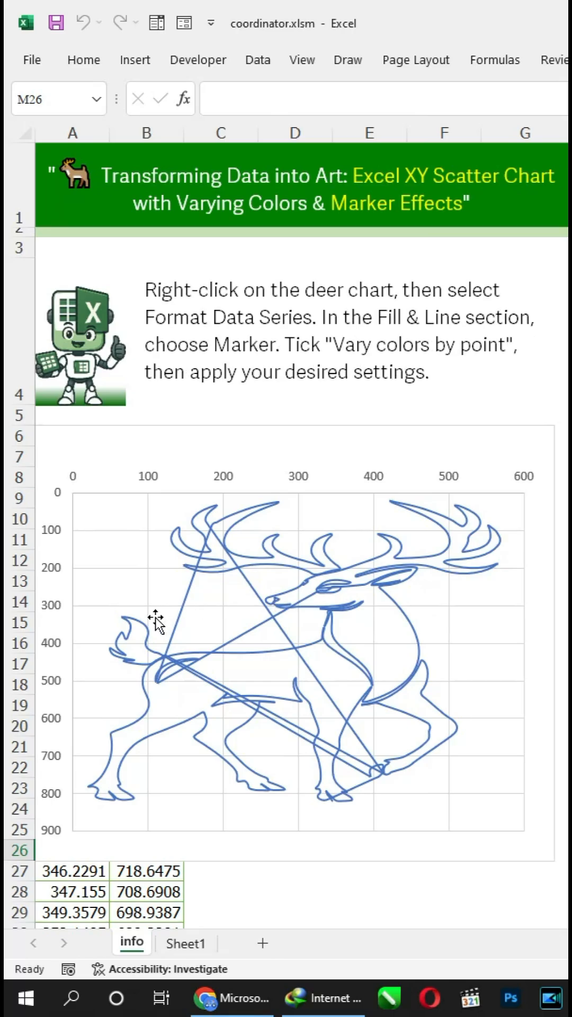
Step: Turn on Vary colors by point for the deer data series
right_click(156, 619)
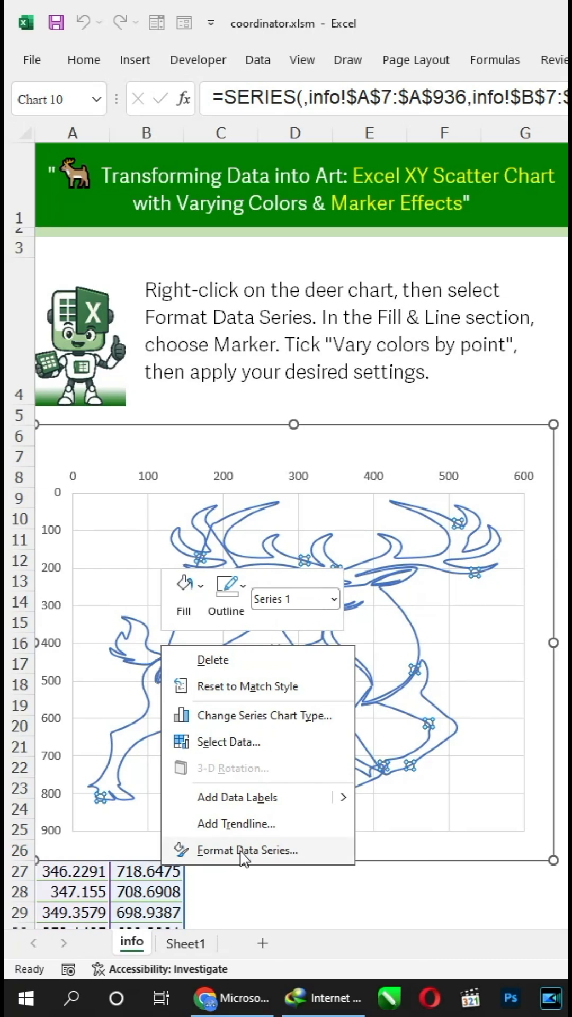
left_click(249, 850)
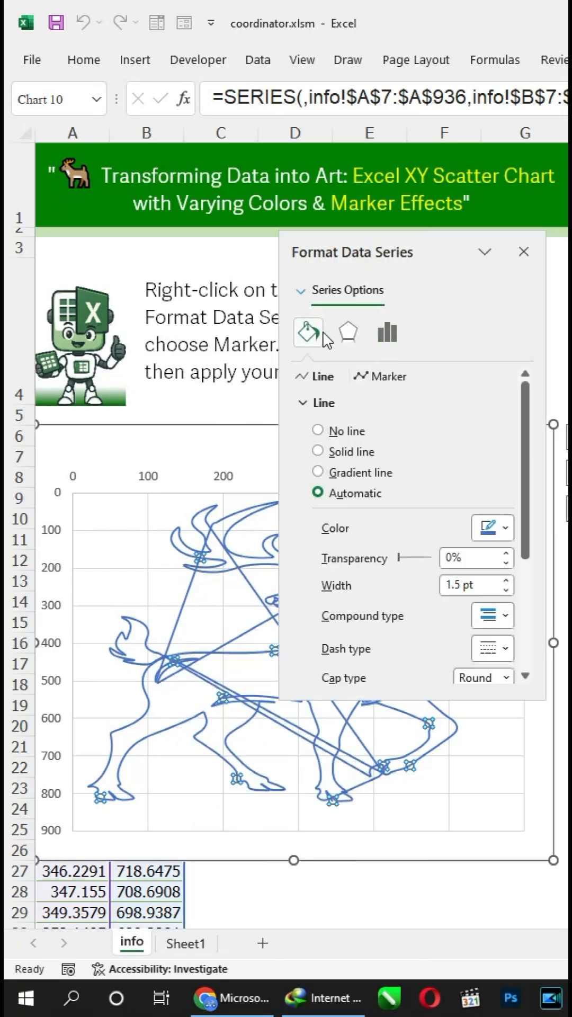
left_click(389, 376)
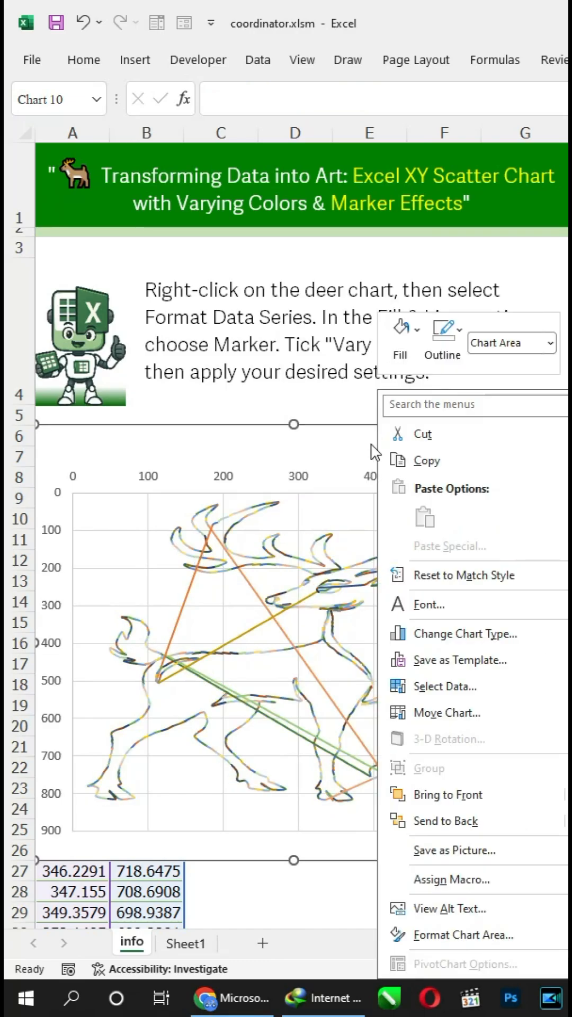
Step: Give the chart area a solid black fill
left_click(462, 934)
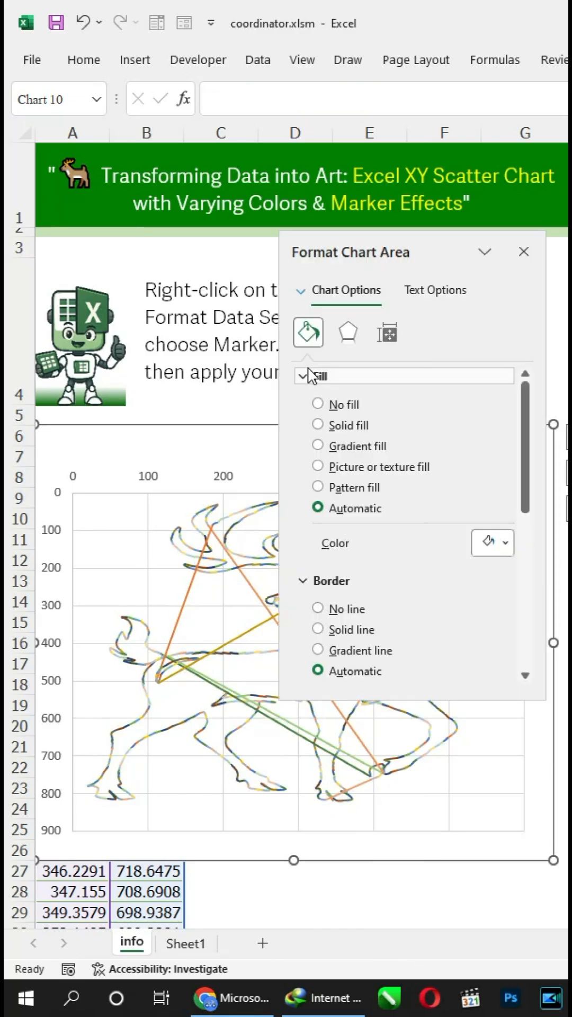
left_click(505, 542)
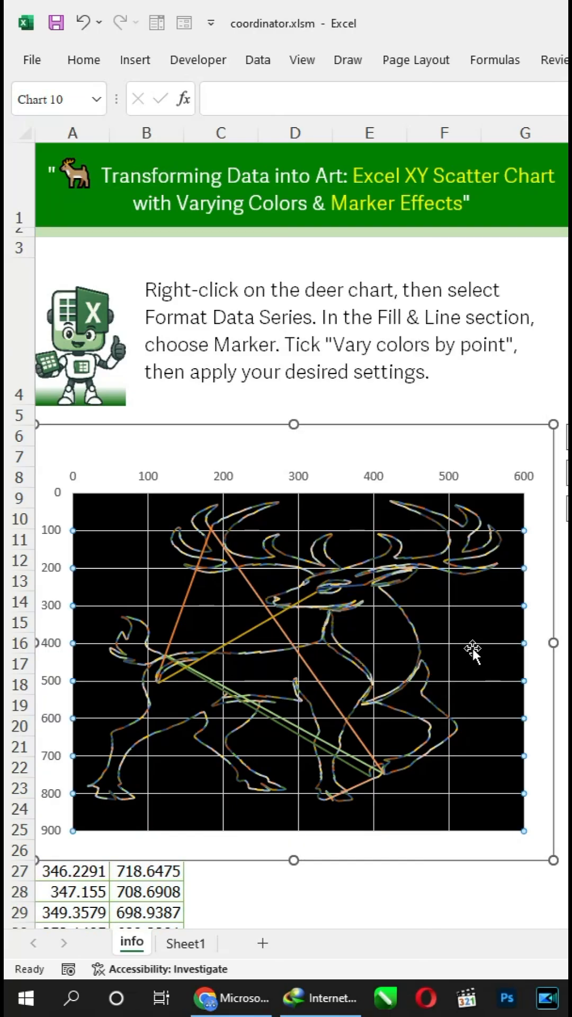
left_click(459, 652)
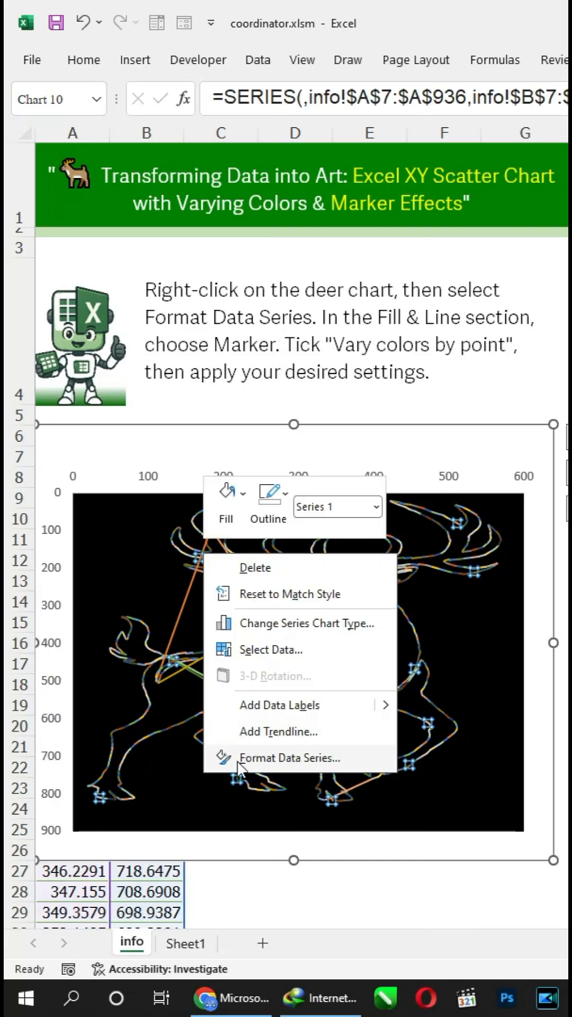
Step: Give the deer series built-in round markers of size 5
left_click(291, 757)
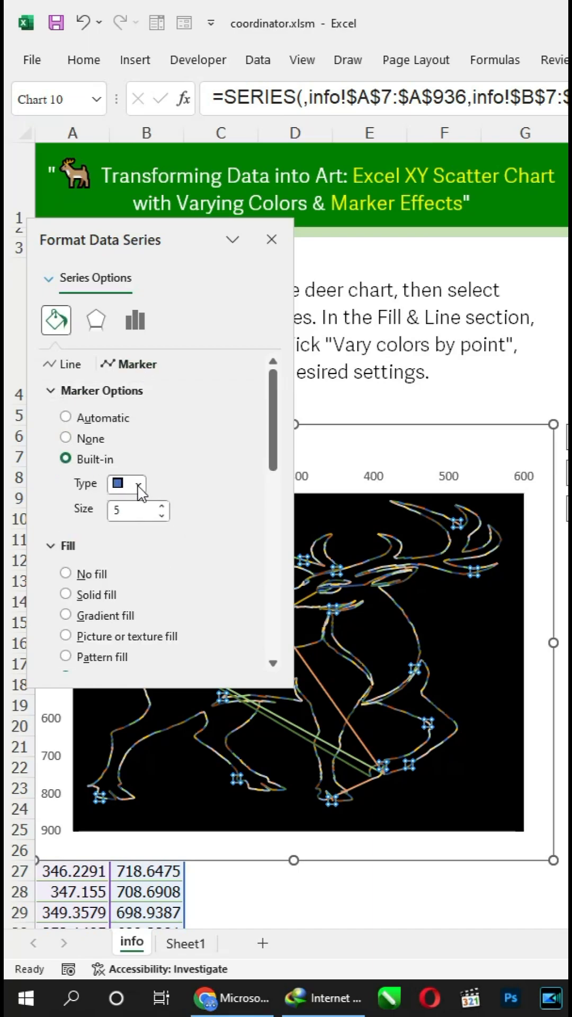
left_click(138, 483)
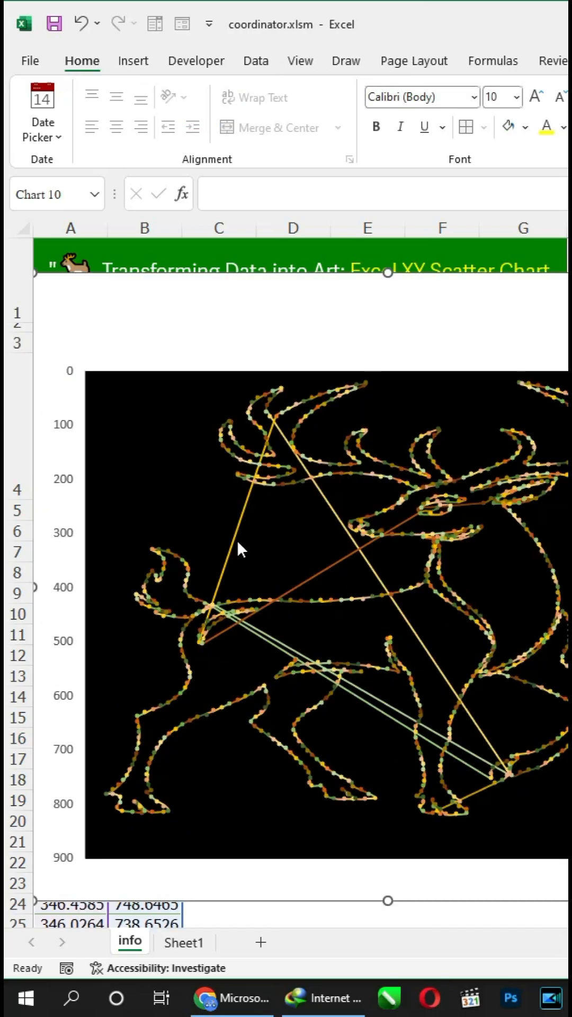
Step: Open Format Data Point for one point on the deer series
left_click(217, 613)
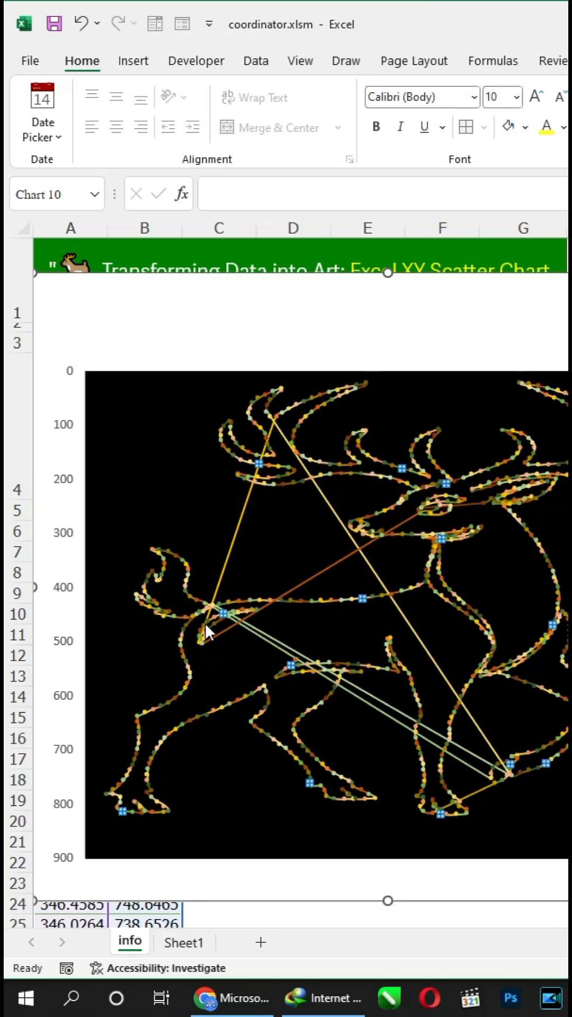
right_click(207, 632)
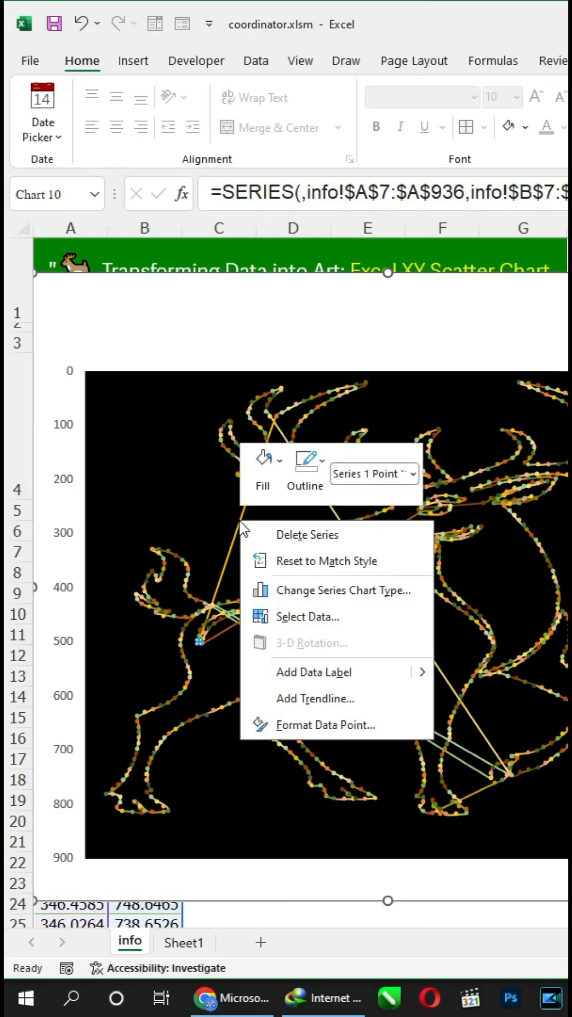
left_click(330, 725)
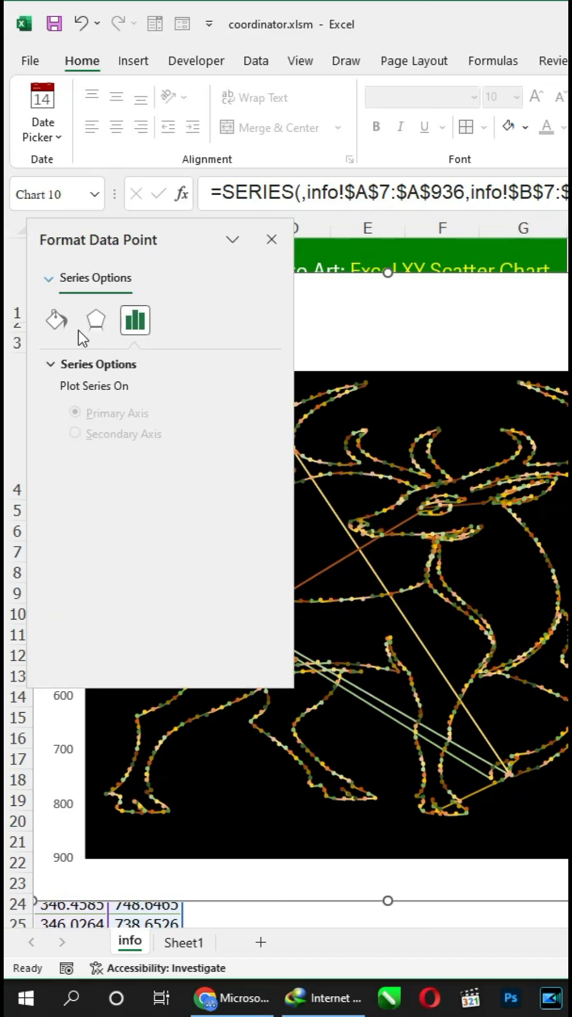